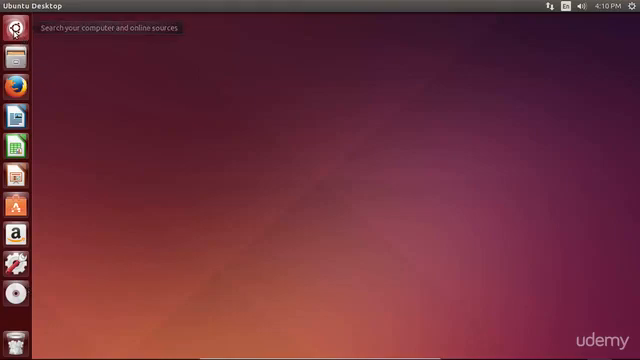
Show the Dash with the installed applications listed.
click(12, 12)
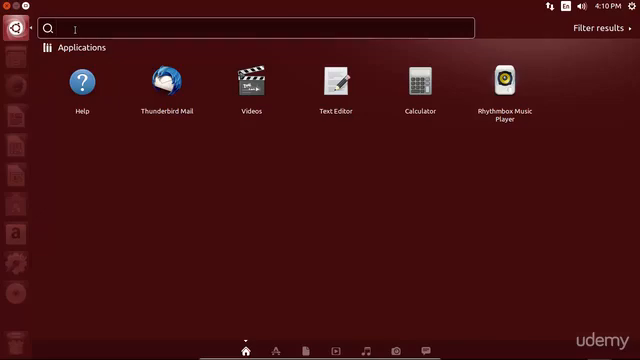
Search the Dash for 'email' so Thunderbird Mail appears in the results.
text(email)
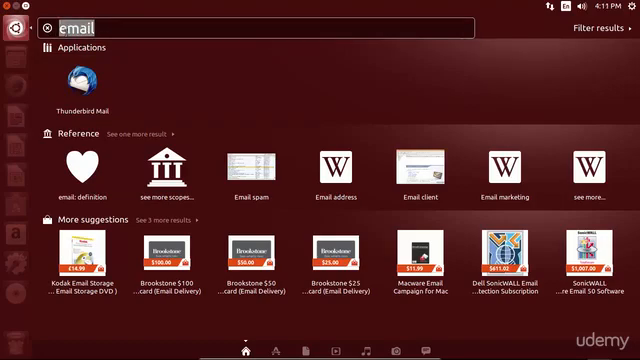
text(terminal)
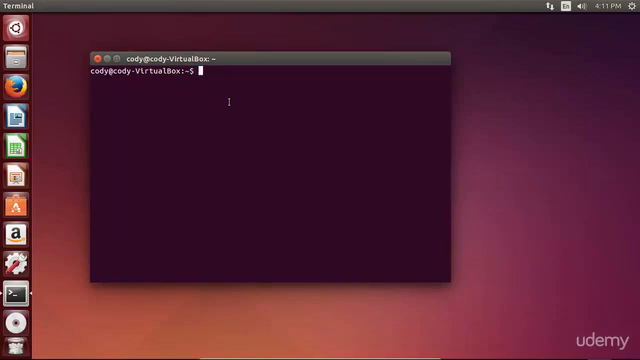
Run the ls file-listing command in the Terminal.
text(ls)
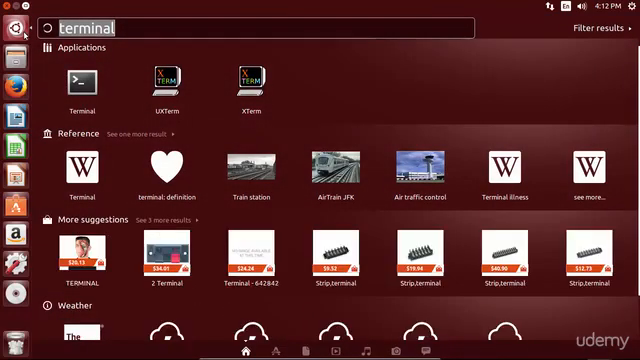
Replace the Dash query with 'mail' so only Thunderbird Mail is shown.
click(82, 82)
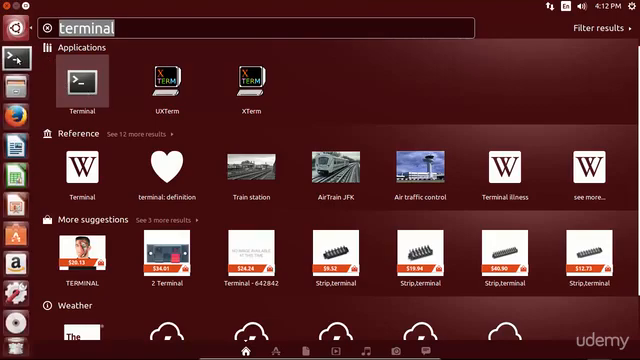
mouse_move(84, 80)
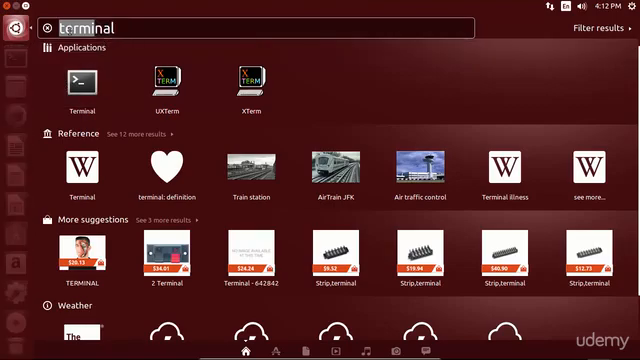
text(m)
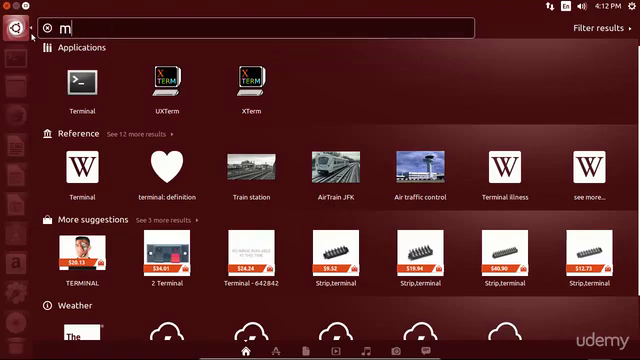
text(ail)
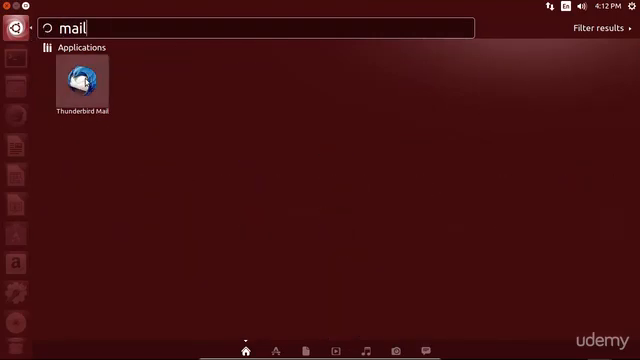